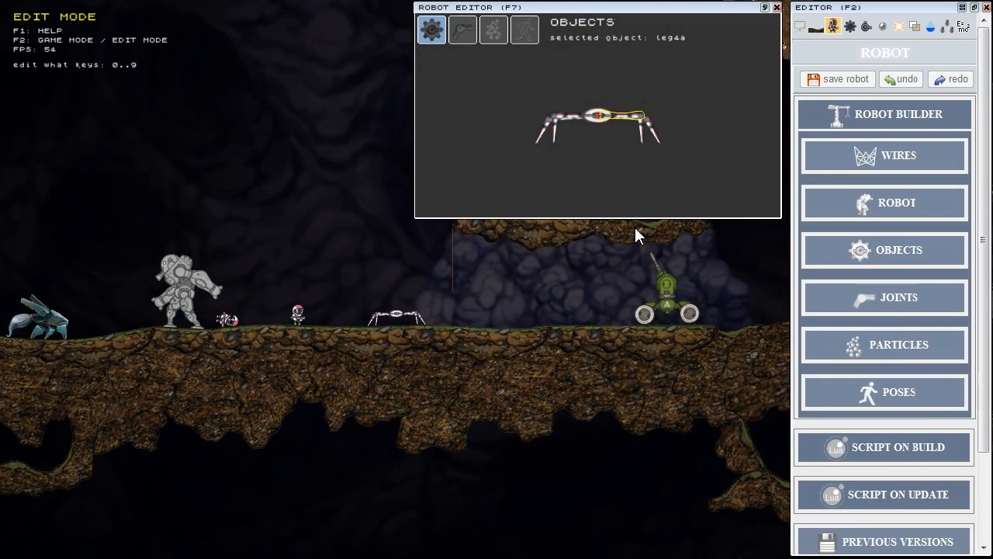
{"action": "mouse_move", "coordinate": [851, 353]}
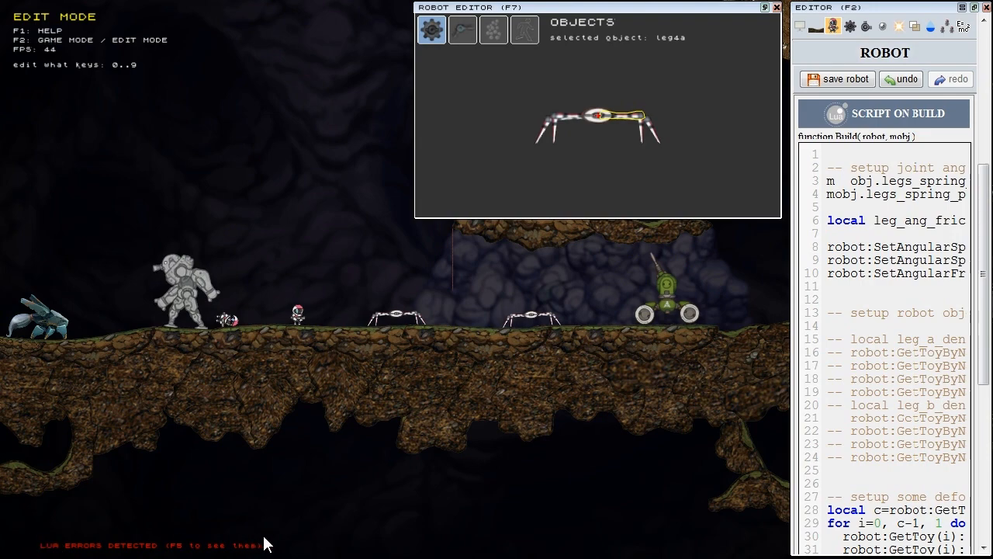
Bring up the Lua errors list (F5) after editing the spider robot's build script.
{"action": "key", "text": "F5"}
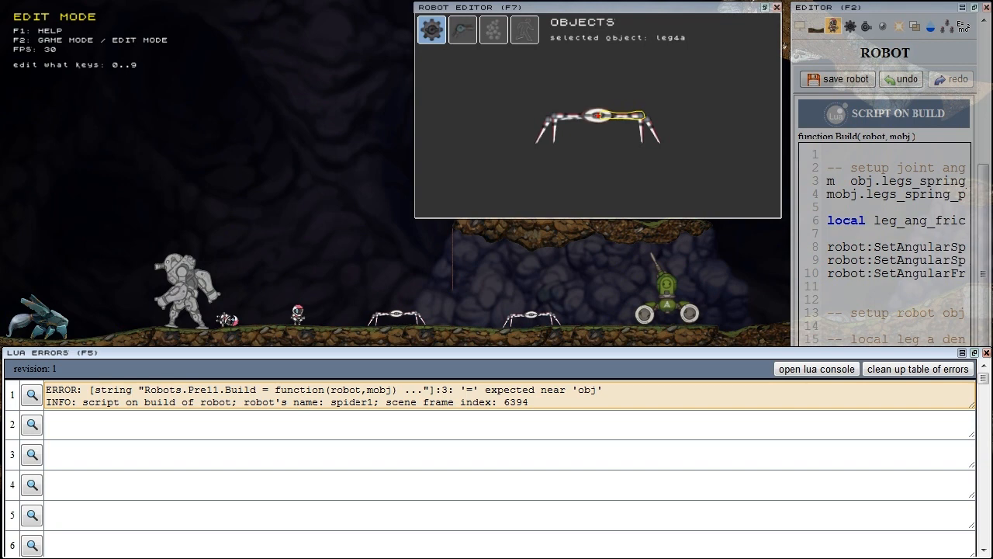
{"action": "double_click", "coordinate": [59, 402]}
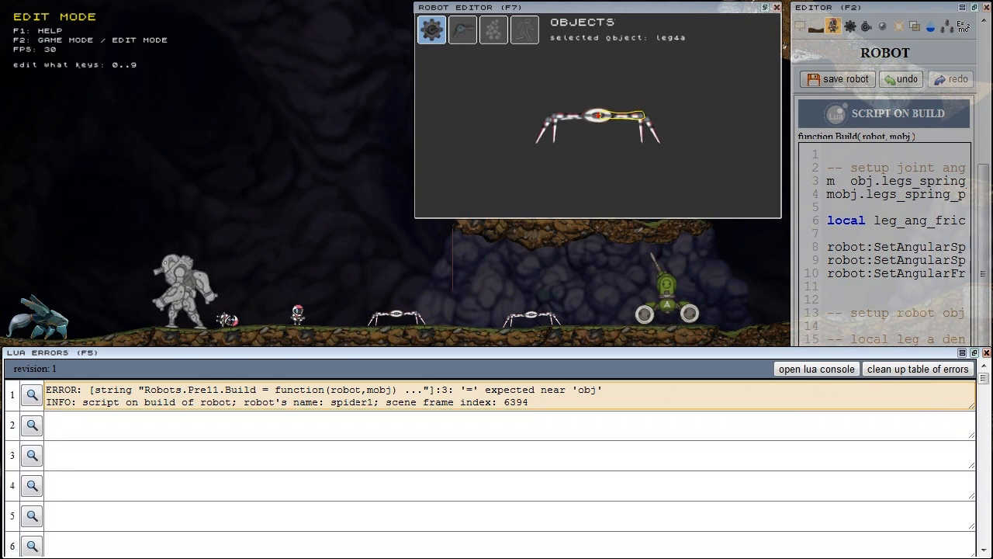
{"action": "mouse_move", "coordinate": [32, 397]}
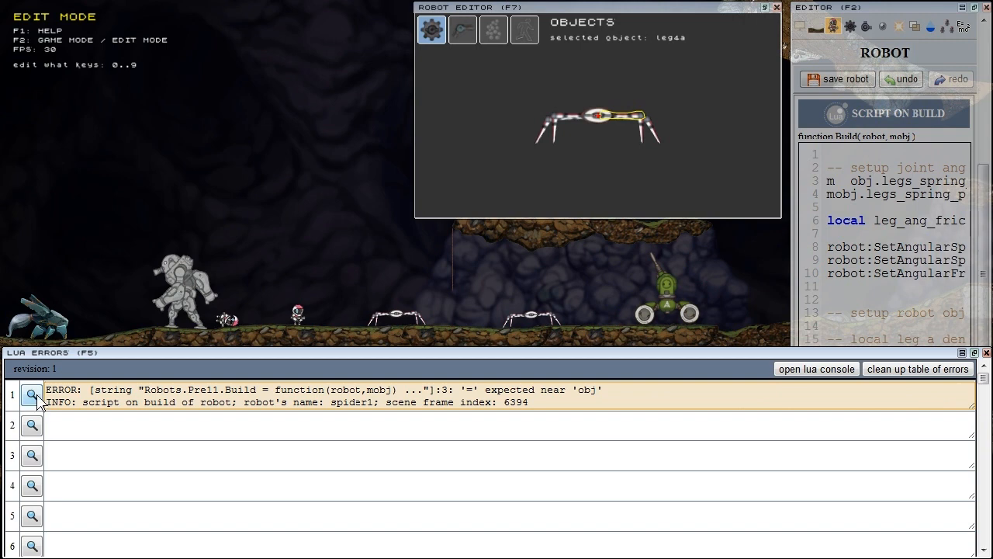
Show detailed info for error 1 and highlight its script line number.
{"action": "left_click", "coordinate": [31, 395]}
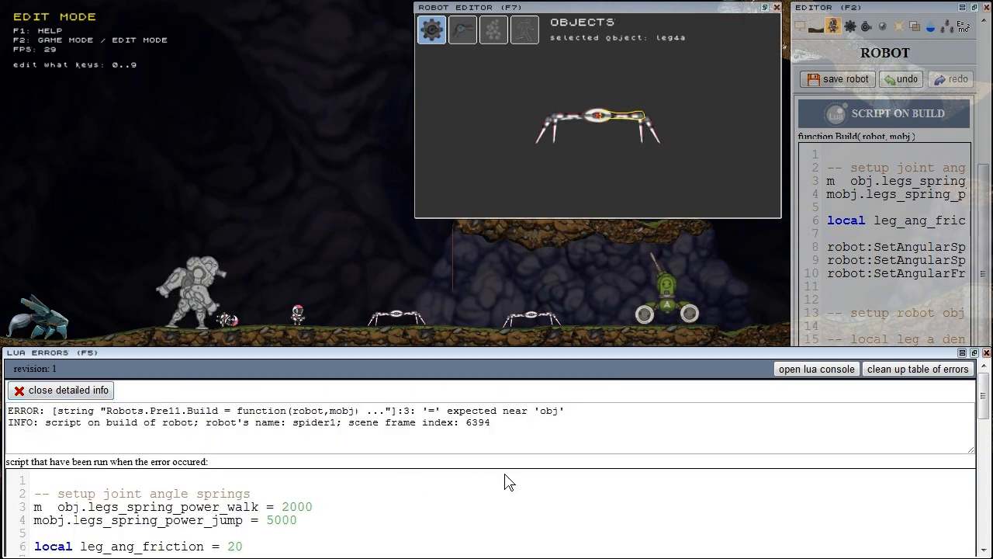
{"action": "left_click", "coordinate": [60, 391]}
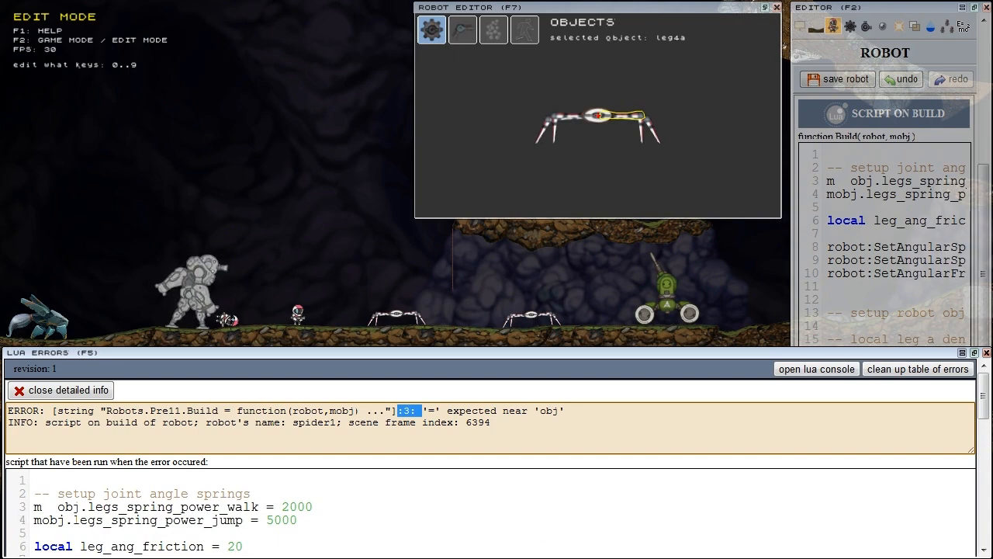
{"action": "mouse_move", "coordinate": [568, 494]}
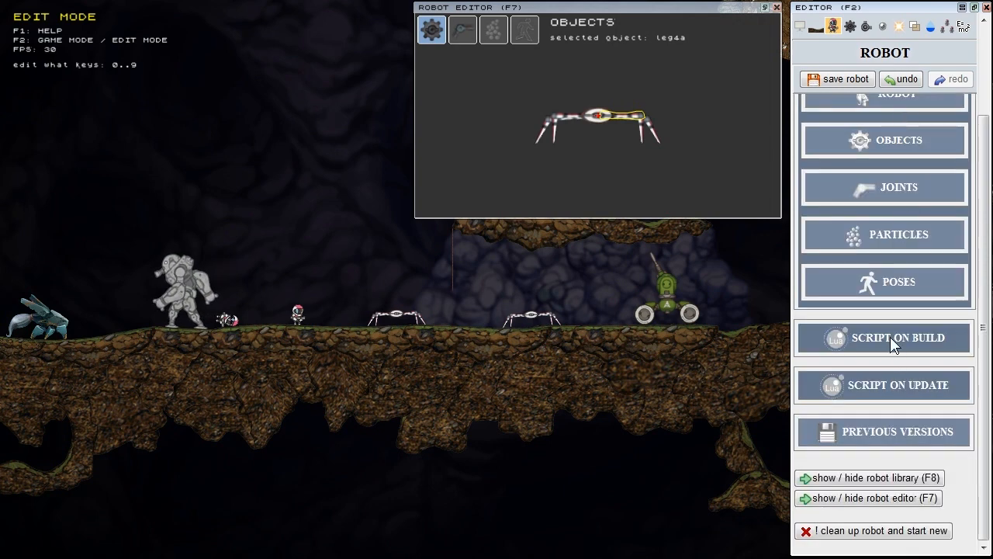
Correct the build script's legs_spring_power_walk line, then clean up the table of errors.
{"action": "left_click", "coordinate": [885, 339]}
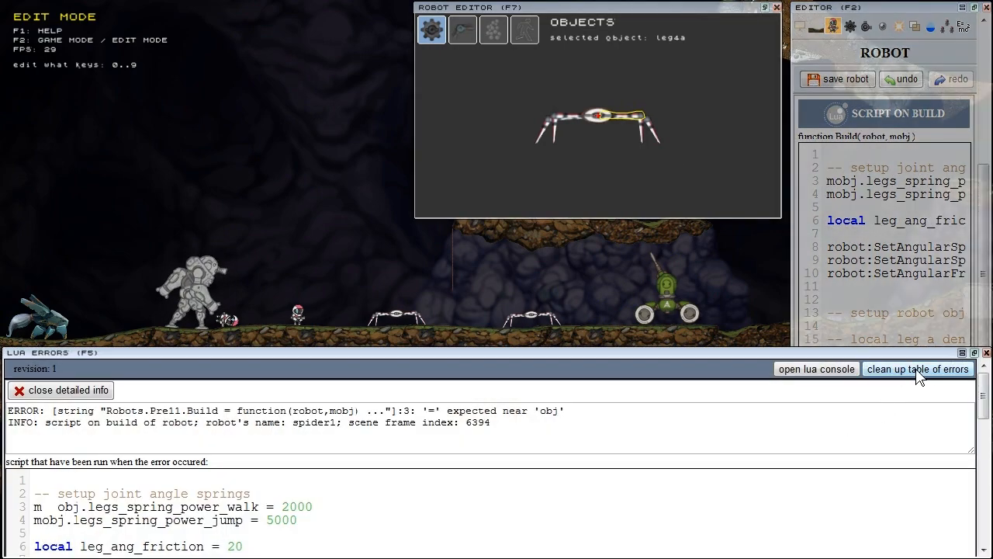
{"action": "left_click", "coordinate": [917, 369]}
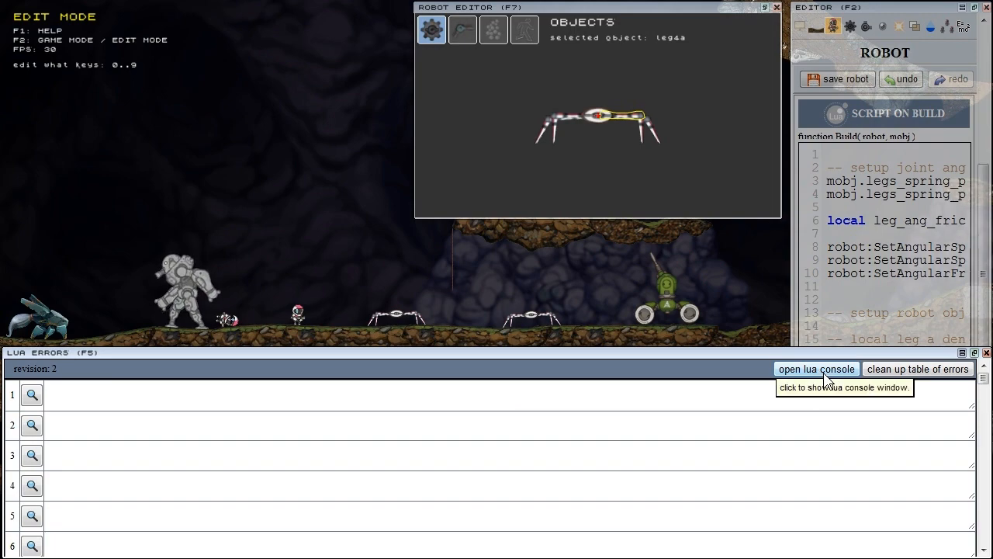
Dismiss the Lua console and switch the side panel to terrain object editing.
{"action": "left_click", "coordinate": [816, 369]}
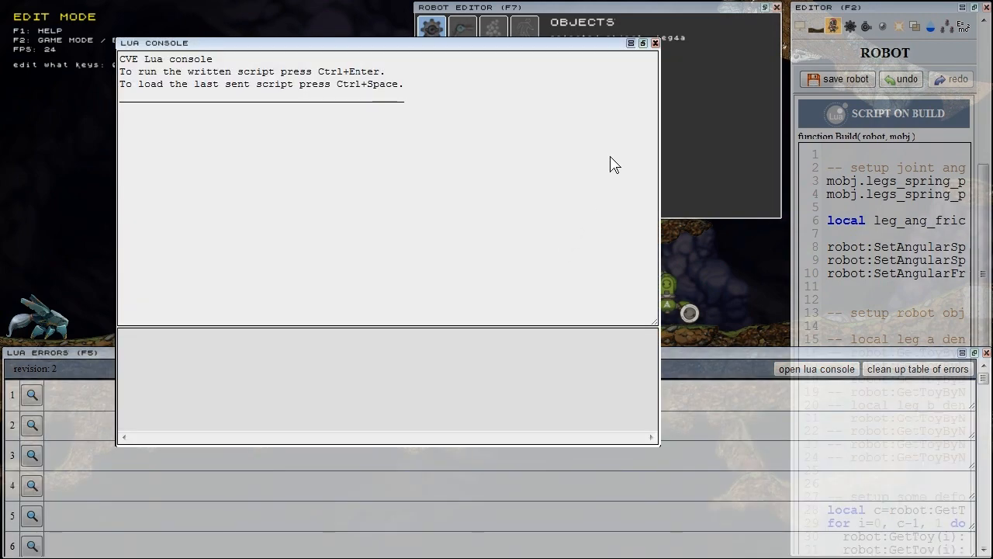
{"action": "left_click", "coordinate": [655, 43]}
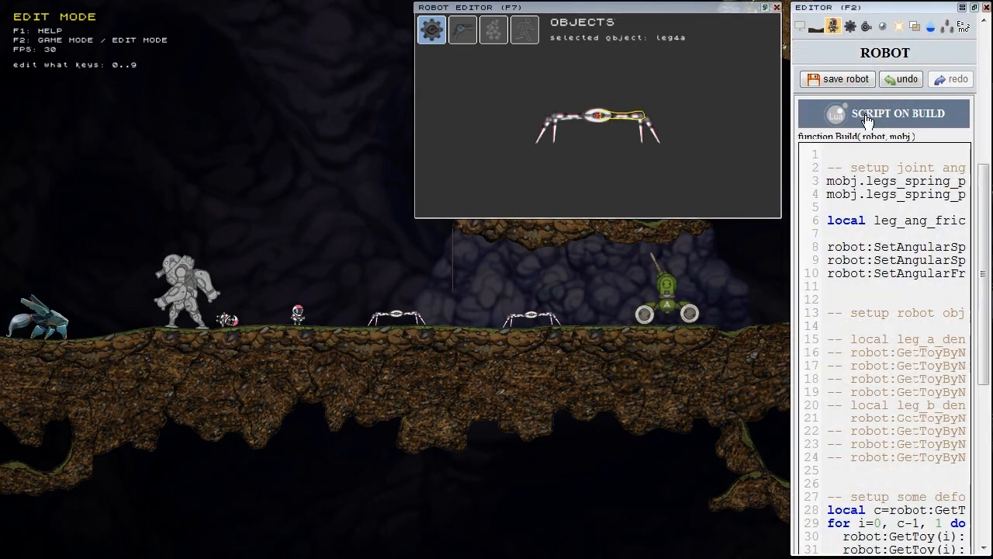
{"action": "left_click", "coordinate": [884, 113]}
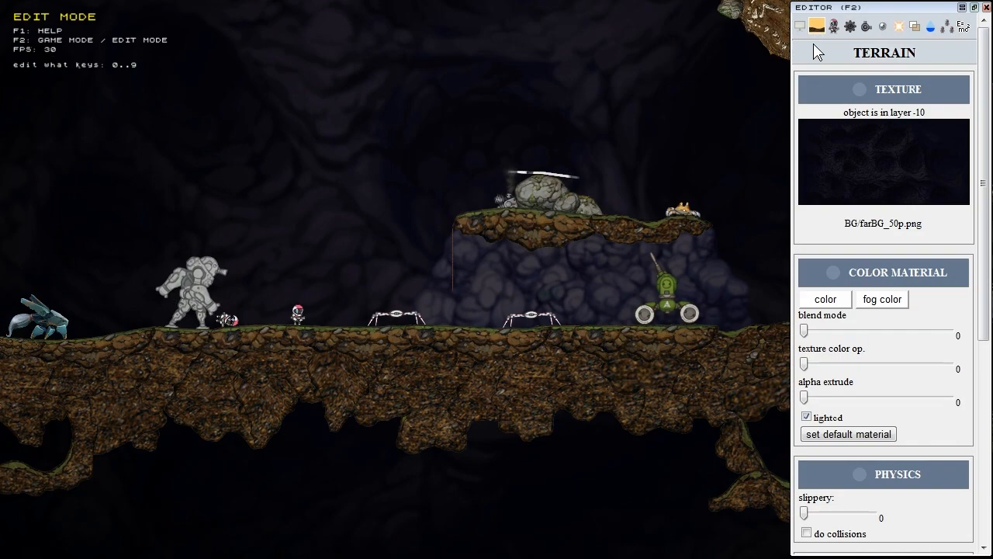
Select the upper-ledge boulder and bring up its material colour picker.
{"action": "left_click", "coordinate": [544, 195]}
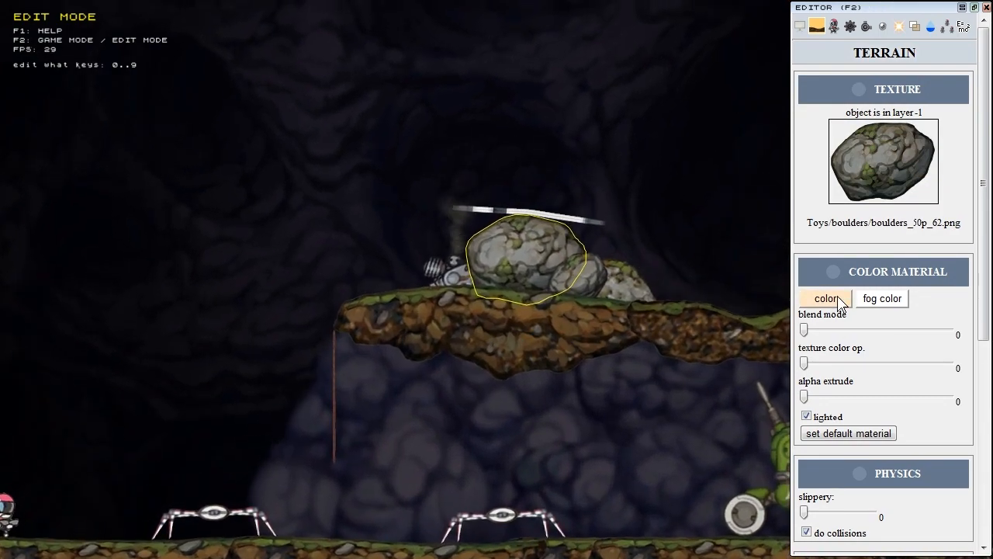
{"action": "left_click", "coordinate": [826, 298]}
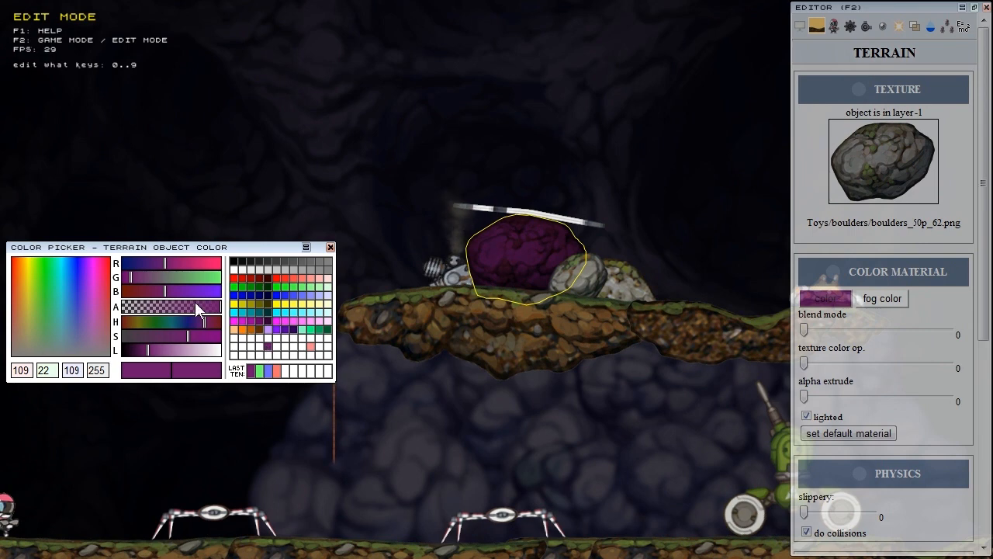
{"action": "mouse_move", "coordinate": [302, 317]}
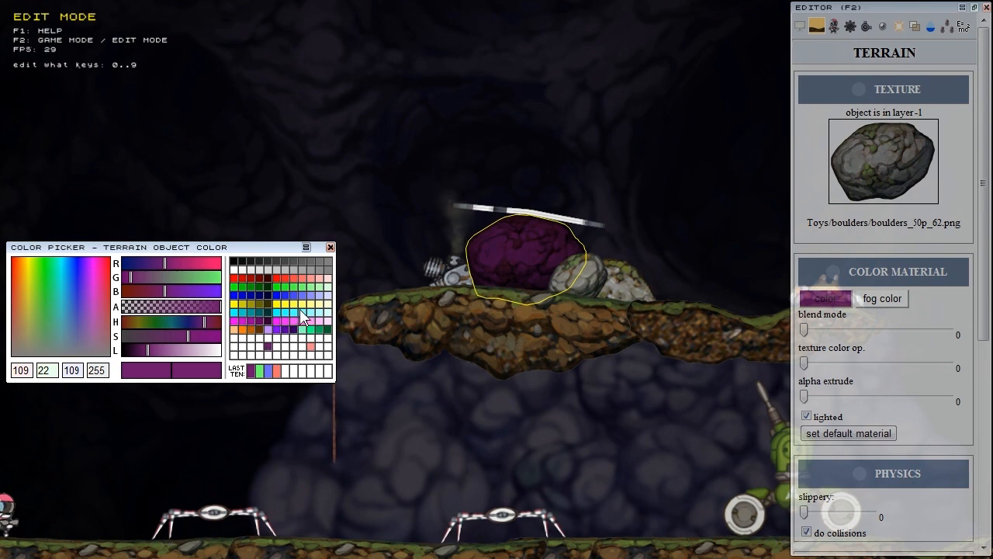
Try yellow, blue and green tints on the boulder, settling on yellow 255,255,109.
{"action": "left_click", "coordinate": [256, 371]}
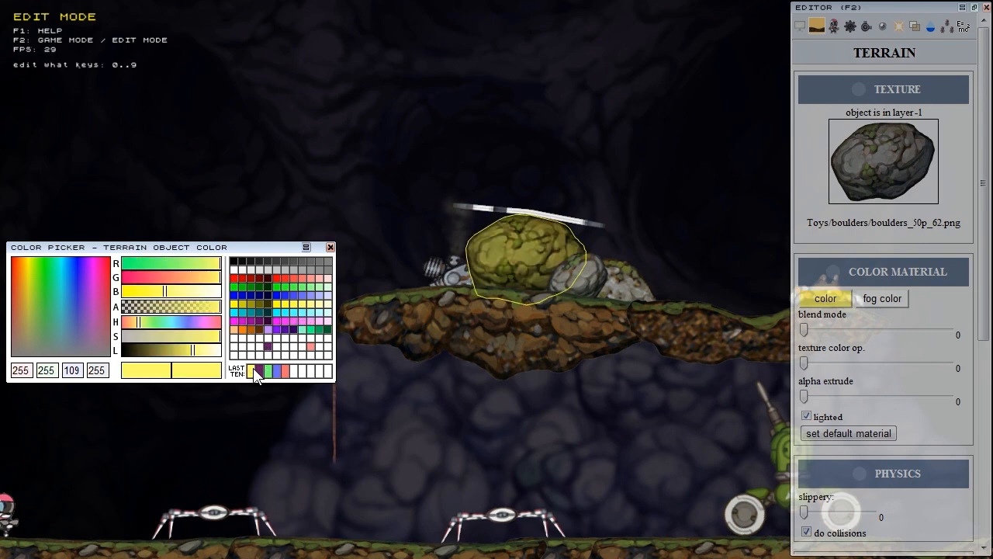
{"action": "mouse_move", "coordinate": [287, 381]}
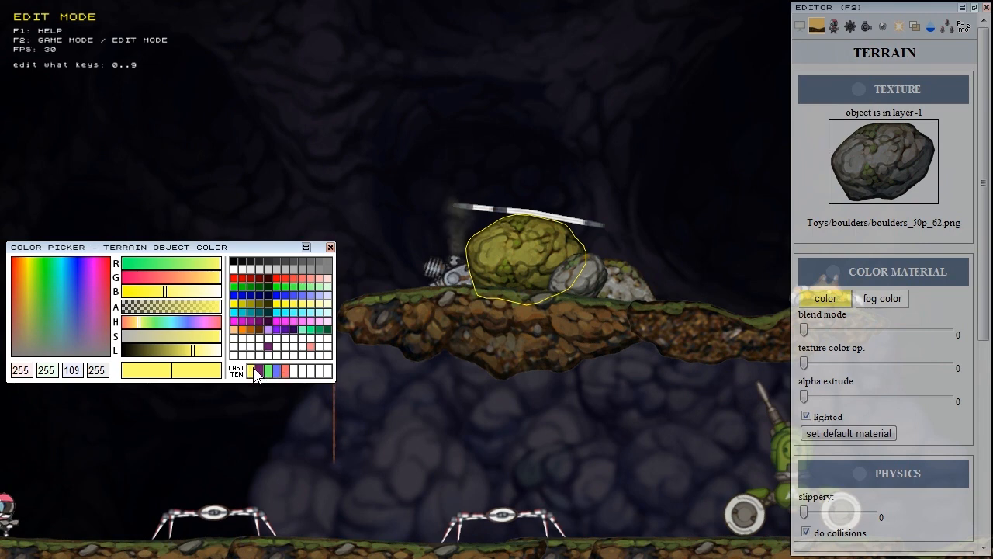
{"action": "left_click", "coordinate": [284, 371]}
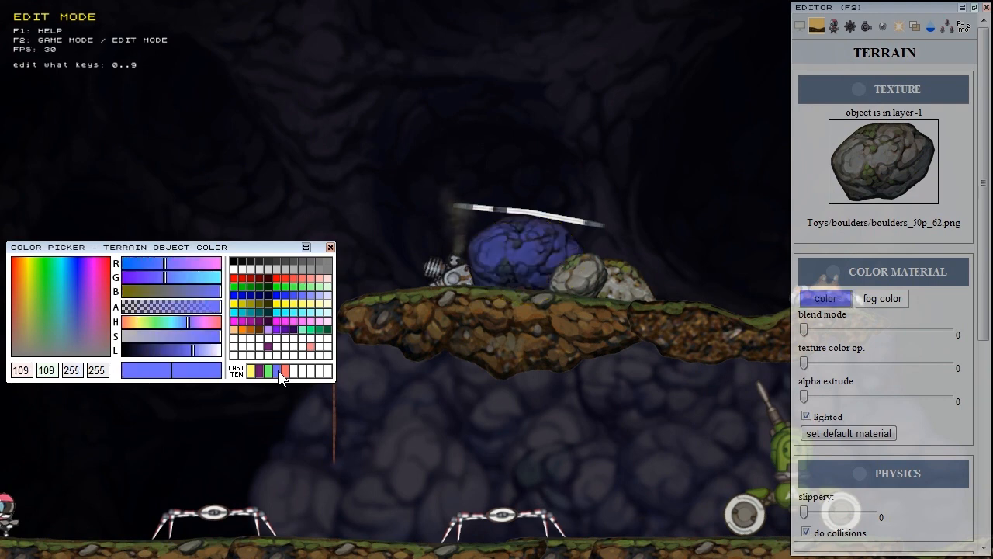
{"action": "left_click", "coordinate": [267, 372]}
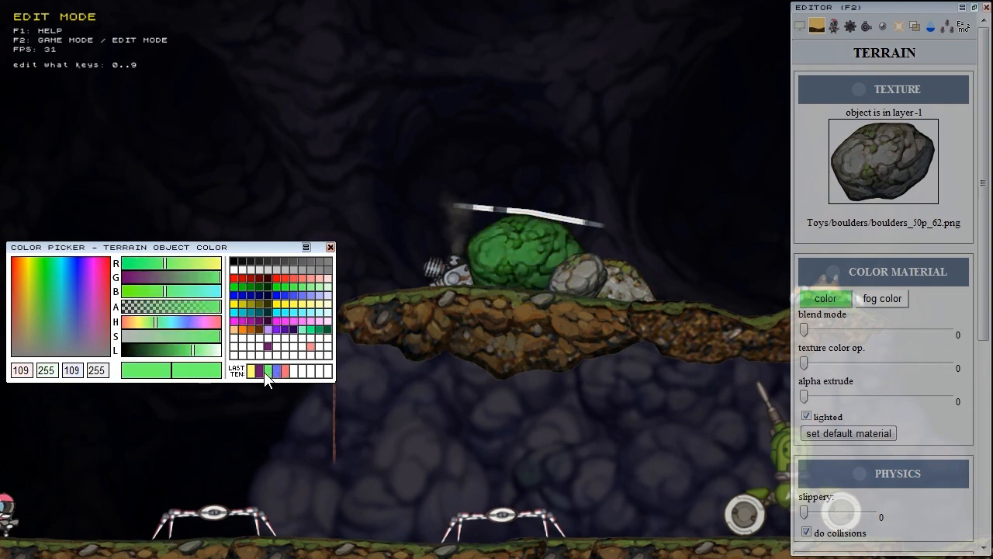
{"action": "left_click", "coordinate": [253, 371]}
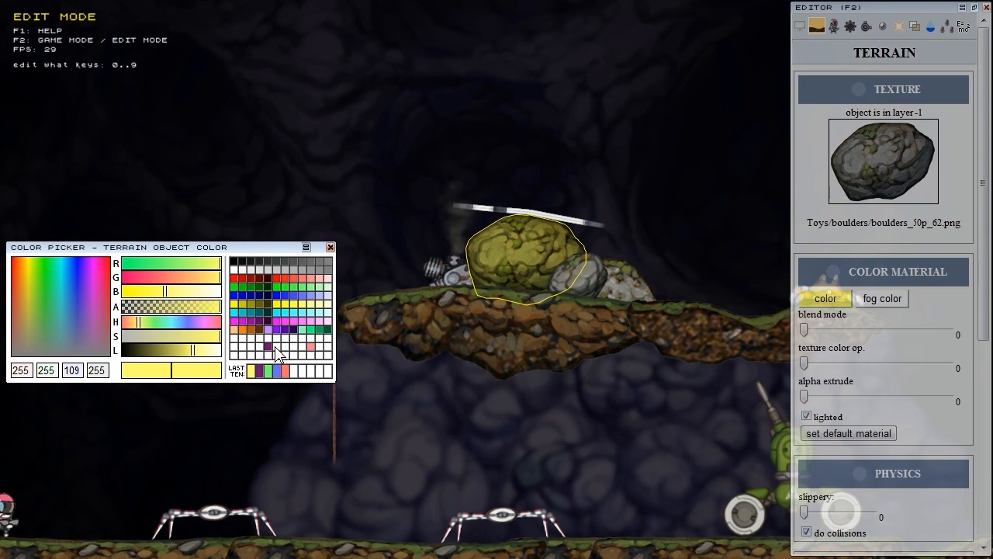
{"action": "mouse_move", "coordinate": [180, 315]}
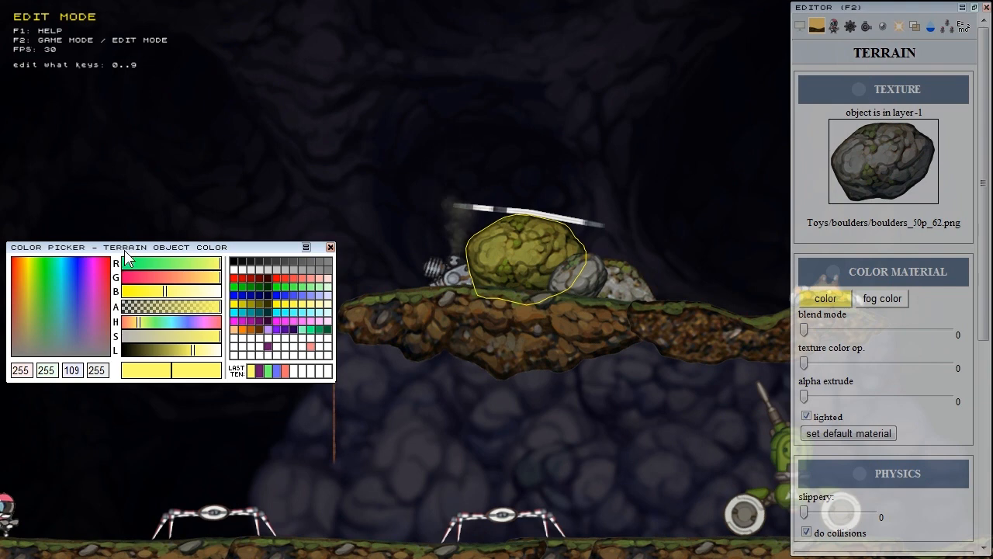
{"action": "mouse_move", "coordinate": [225, 261]}
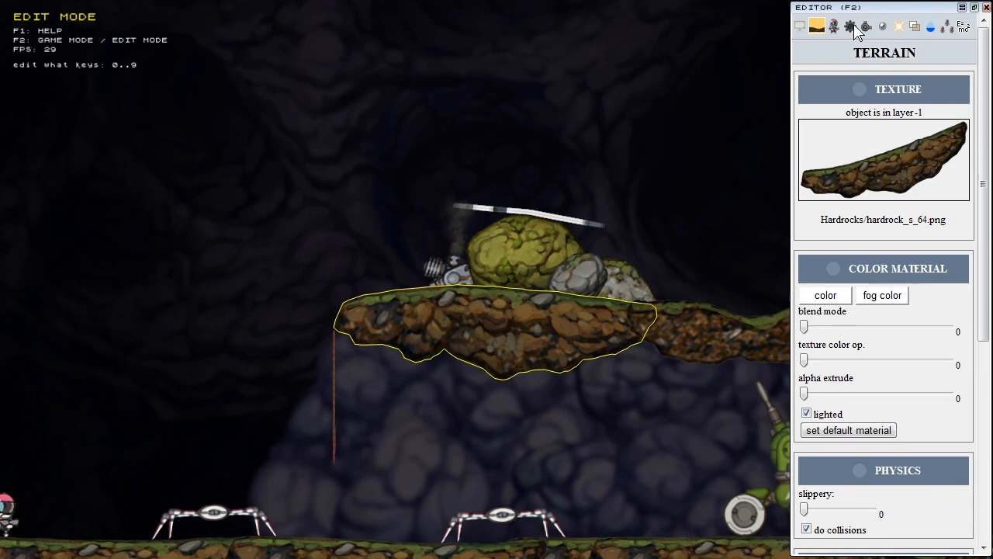
Review the existing smoke particle system's properties, scrolling through its settings.
{"action": "left_click", "coordinate": [878, 28]}
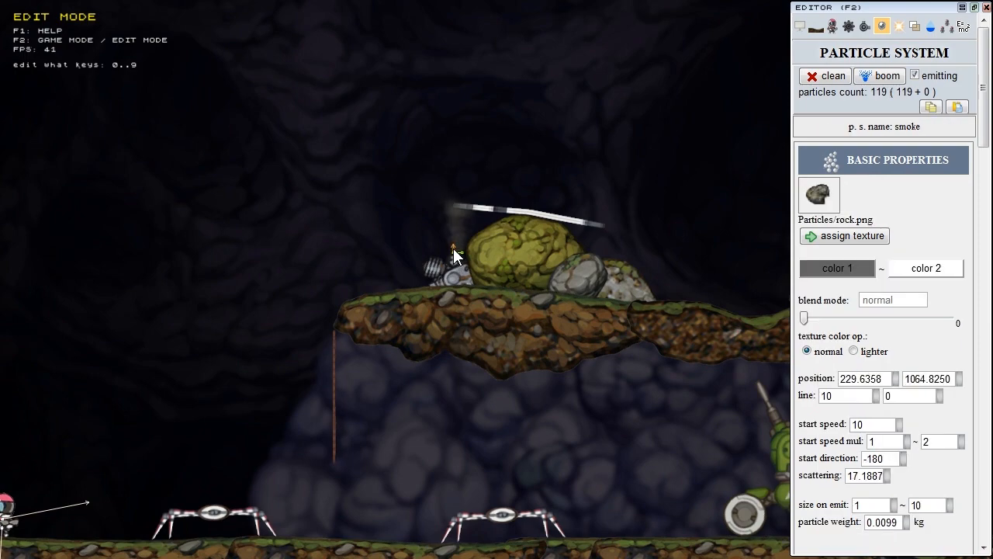
{"action": "scroll", "scroll_direction": "down", "scroll_amount": 3}
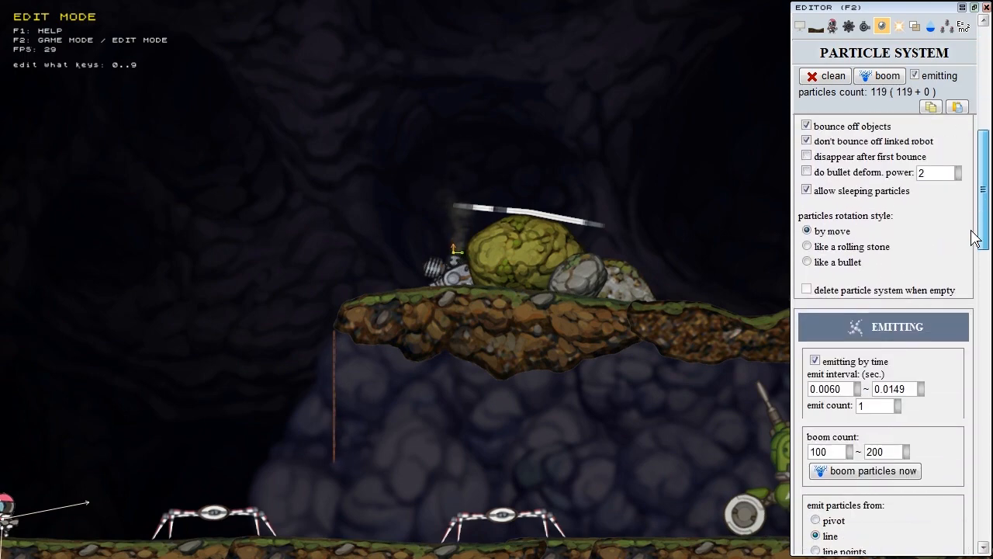
{"action": "scroll", "scroll_direction": "down", "scroll_amount": 3}
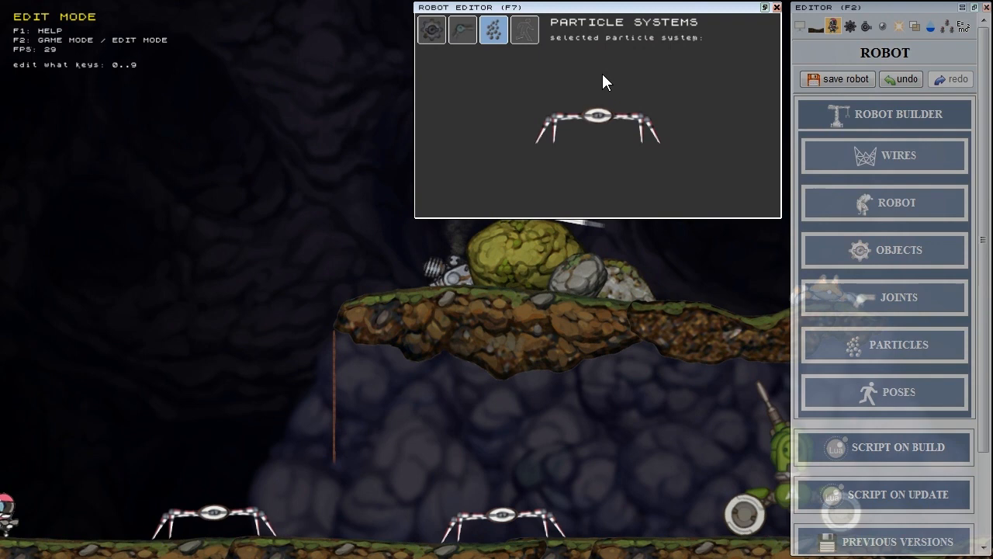
Add a particle system named 'jet' linked to the robot's head and open its full settings.
{"action": "left_click", "coordinate": [884, 345]}
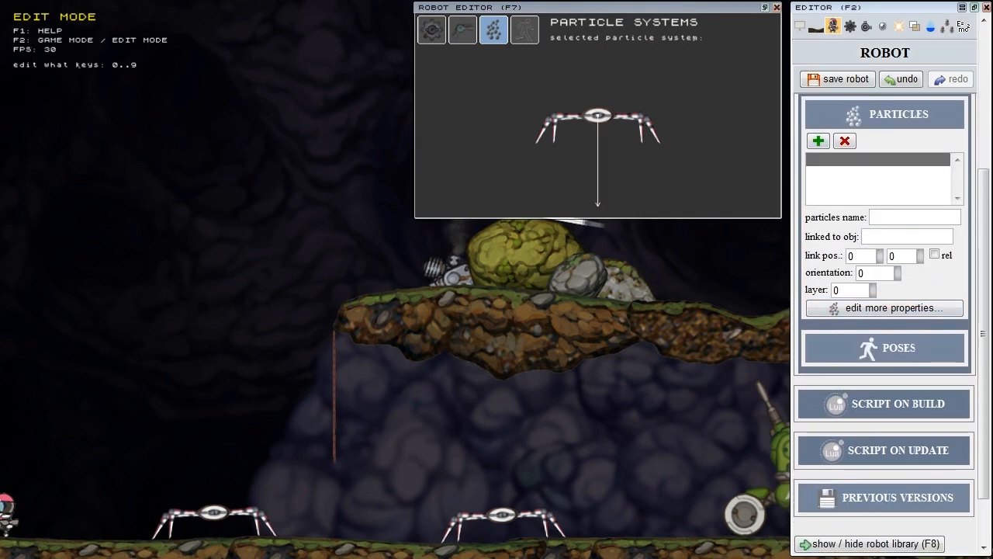
{"action": "type", "text": "jet"}
{"action": "type", "text": "head"}
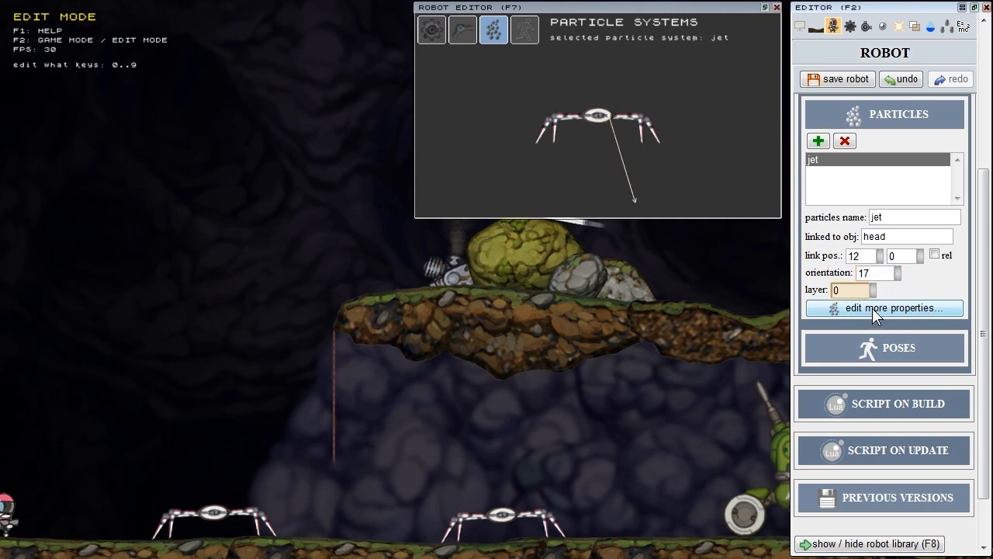
{"action": "left_click", "coordinate": [884, 307]}
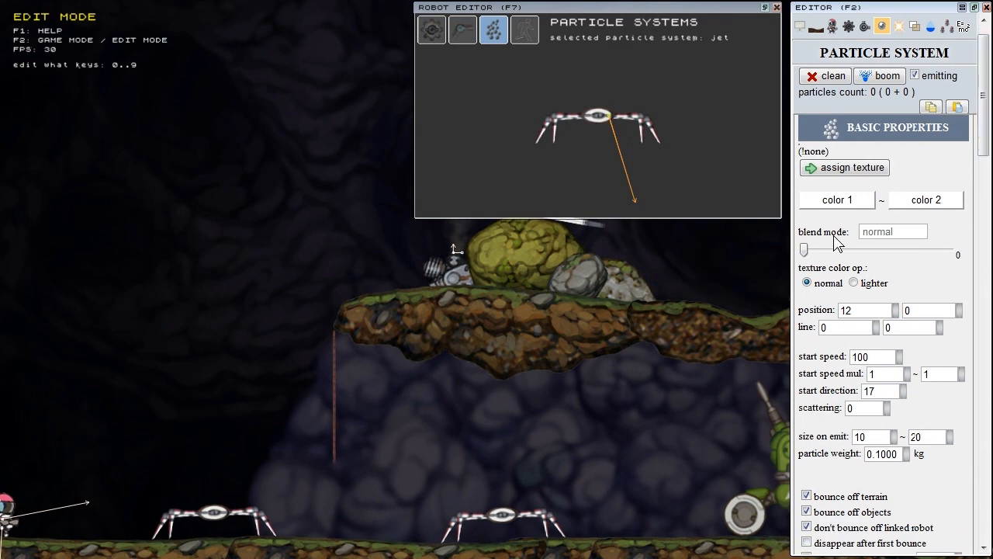
Set the jet particles to additive blending, then undo the line edit and hide the robot editor.
{"action": "left_click", "coordinate": [837, 198]}
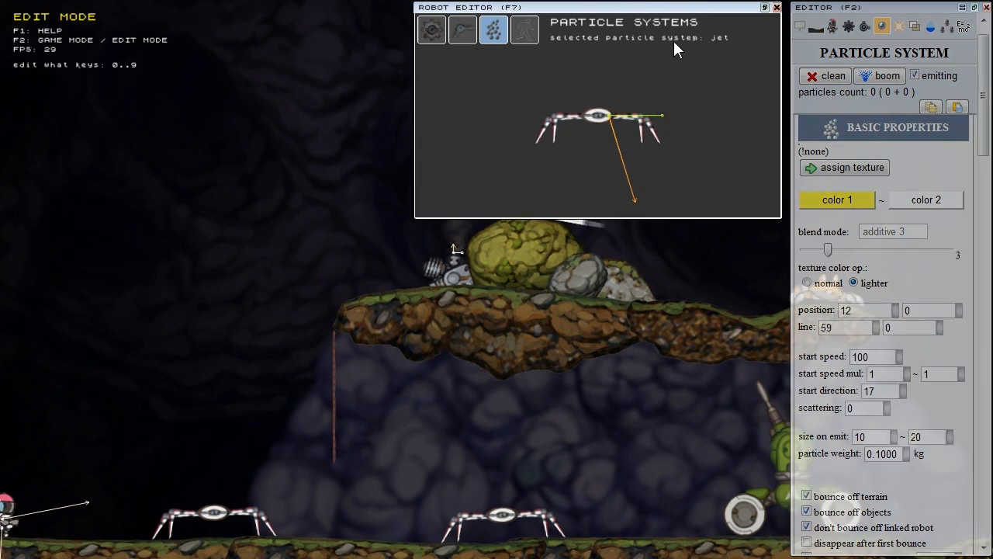
{"action": "mouse_move", "coordinate": [639, 90]}
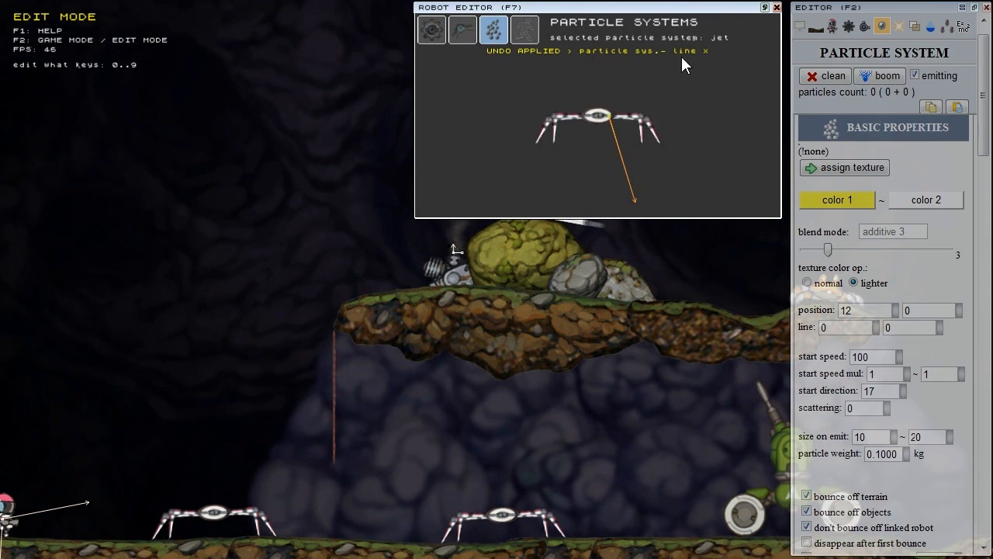
{"action": "mouse_move", "coordinate": [523, 81]}
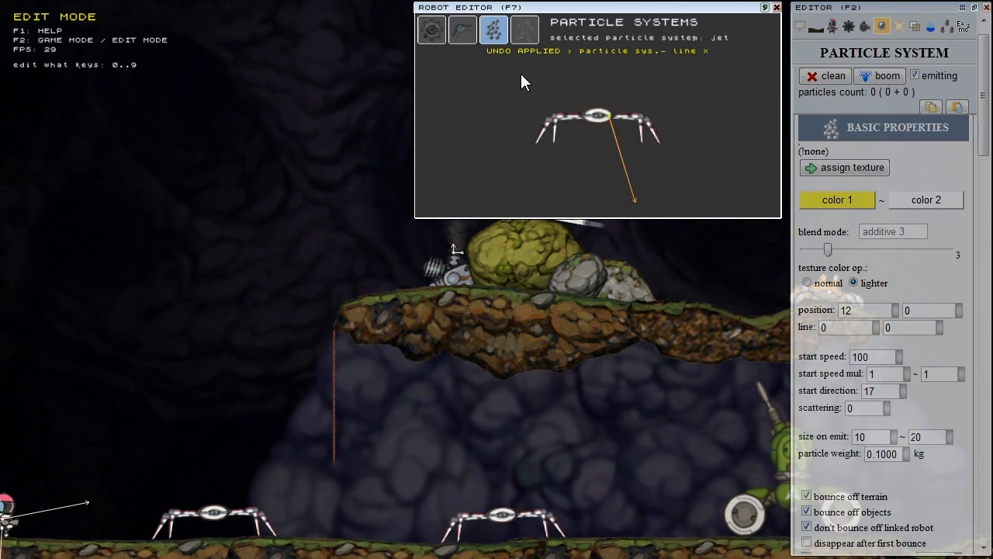
{"action": "left_click", "coordinate": [806, 282]}
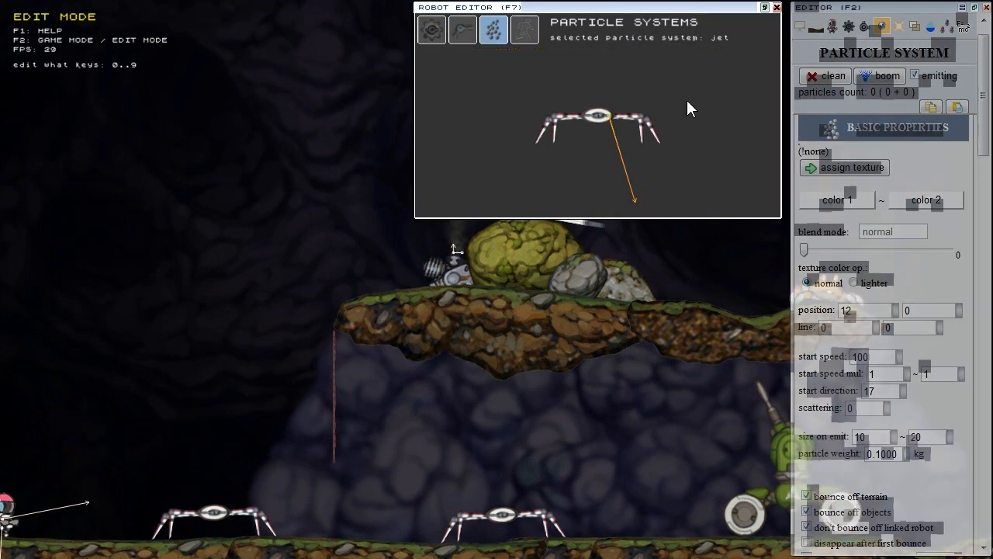
{"action": "key", "text": "ctrl+z"}
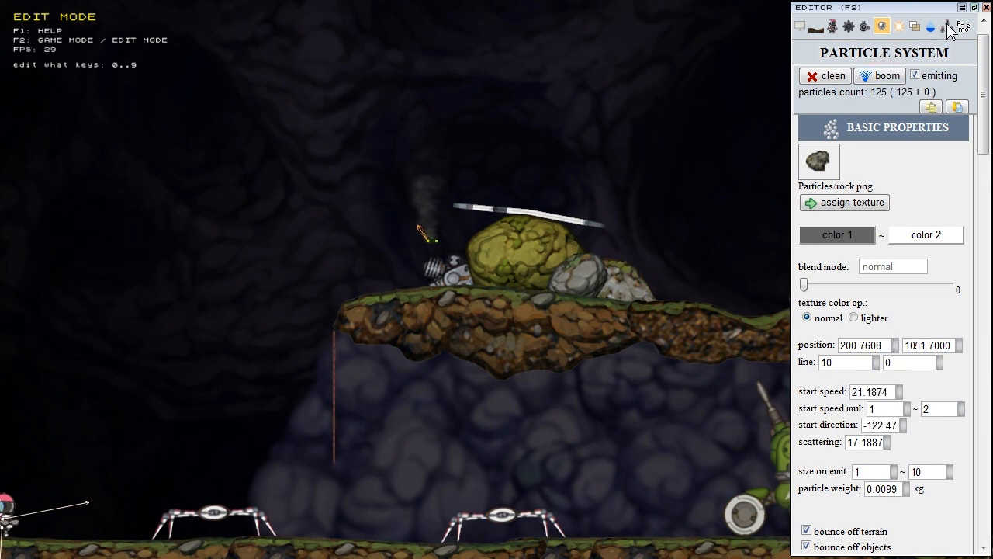
Select the smoke robot in the Scenario view and open the Tests and Options settings.
{"action": "left_click", "coordinate": [947, 28]}
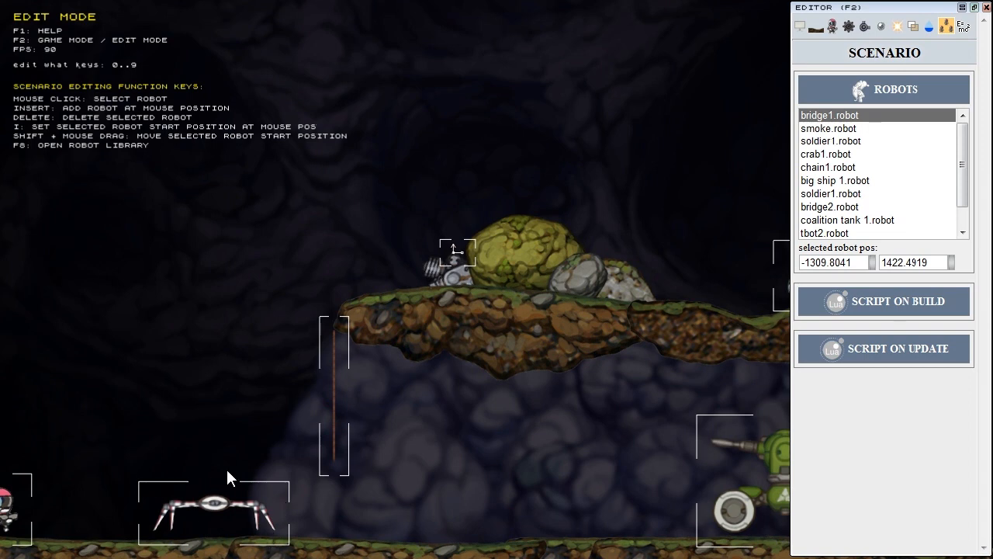
{"action": "mouse_move", "coordinate": [456, 264]}
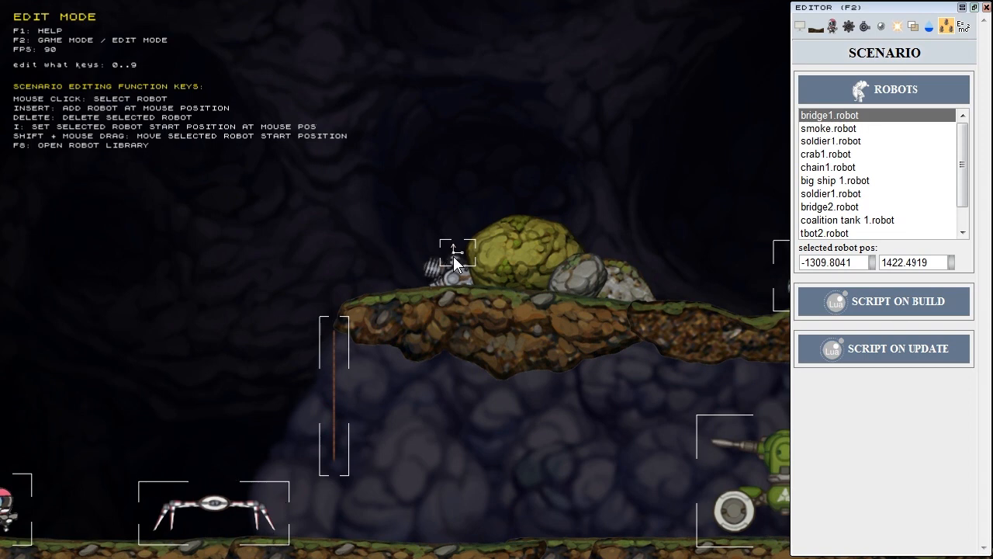
{"action": "left_click", "coordinate": [829, 128]}
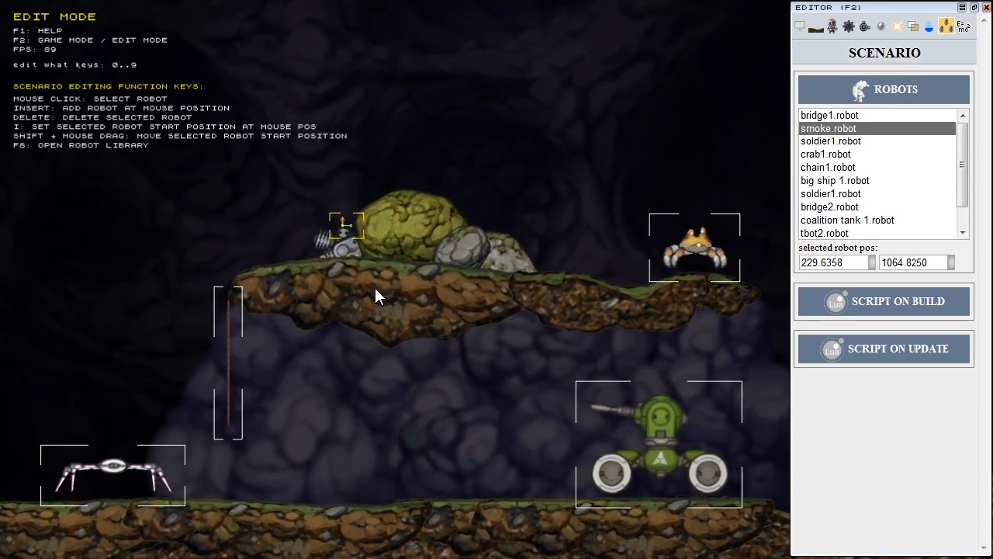
{"action": "mouse_move", "coordinate": [961, 31]}
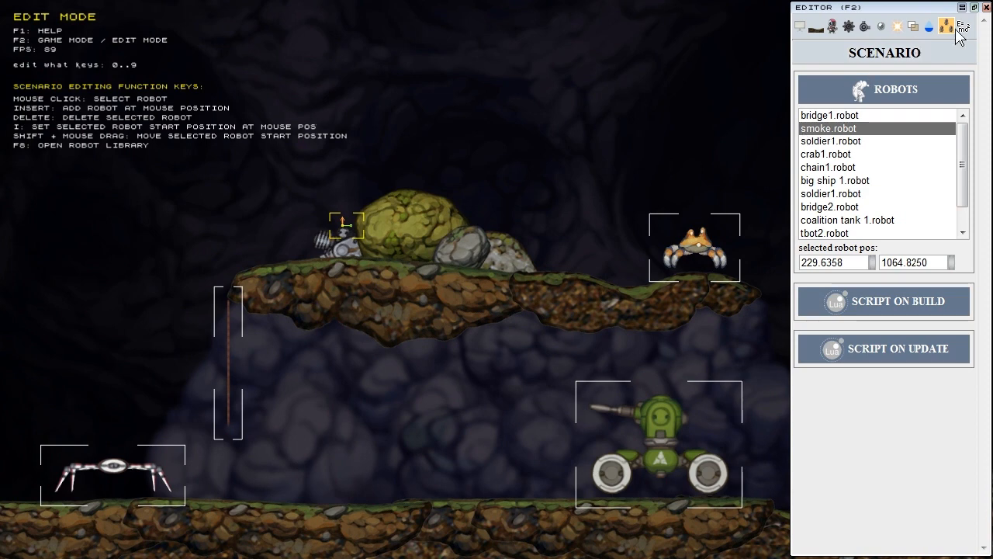
{"action": "left_click", "coordinate": [946, 25]}
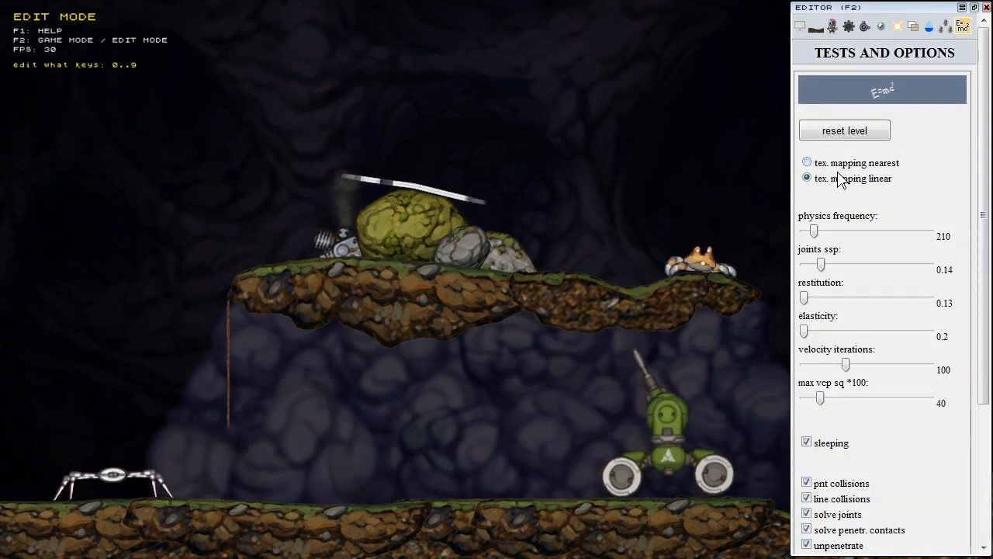
Try nearest texture mapping, revert to linear, and return to the robot editor with the 'jet' system selected.
{"action": "left_click", "coordinate": [807, 163]}
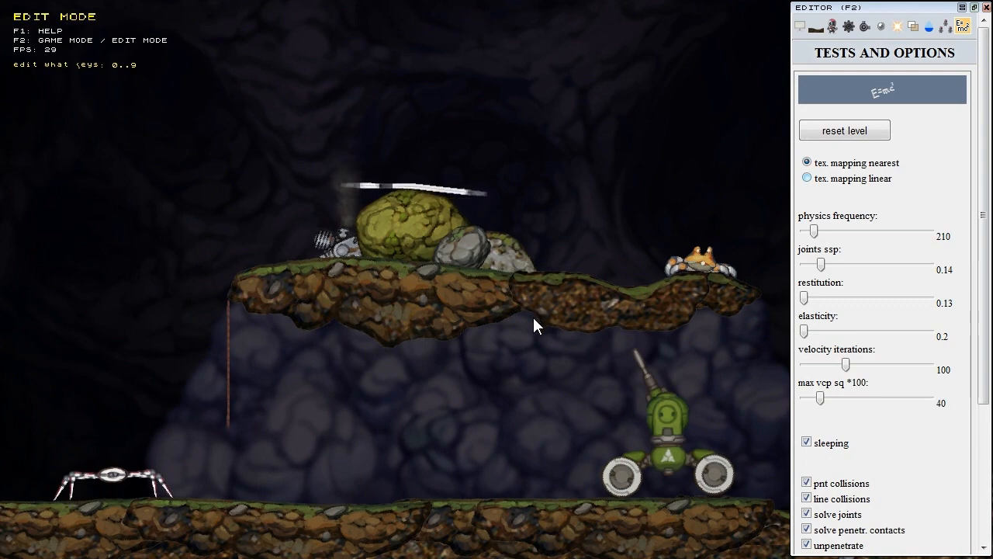
{"action": "left_click", "coordinate": [807, 177]}
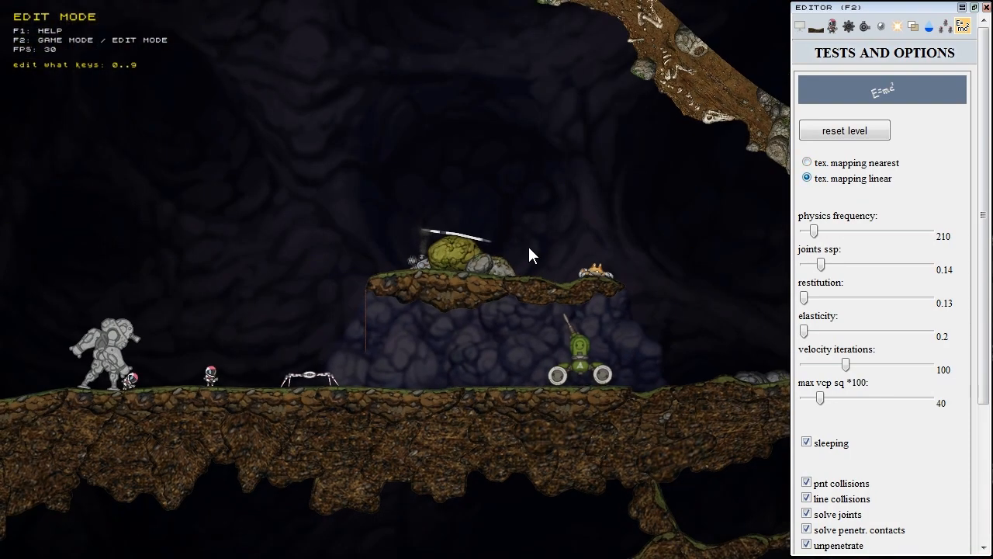
{"action": "mouse_move", "coordinate": [944, 273]}
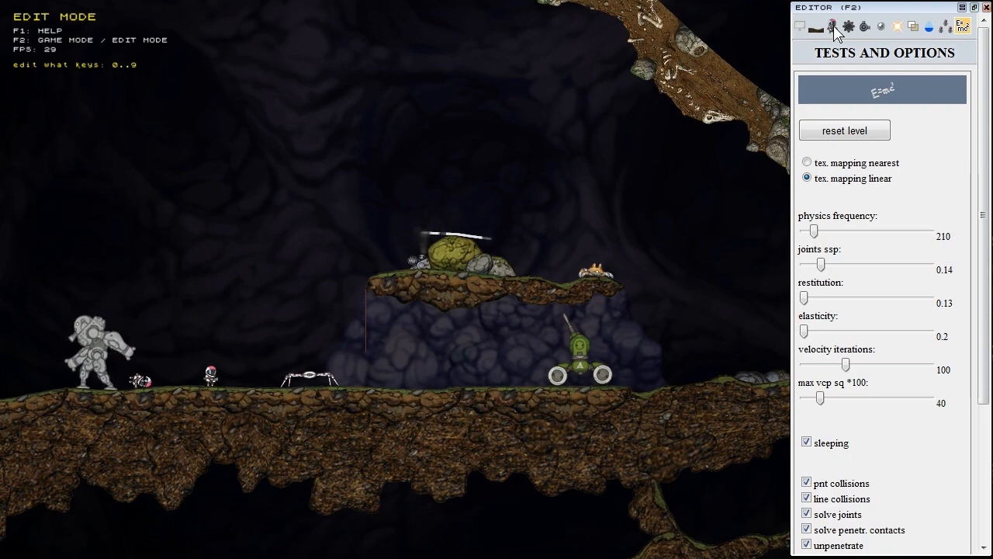
{"action": "left_click", "coordinate": [832, 25]}
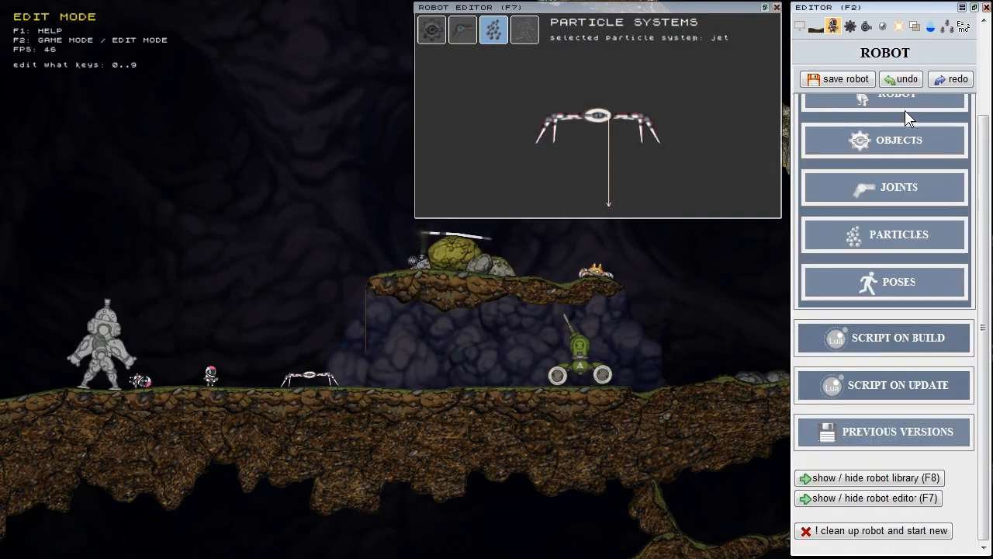